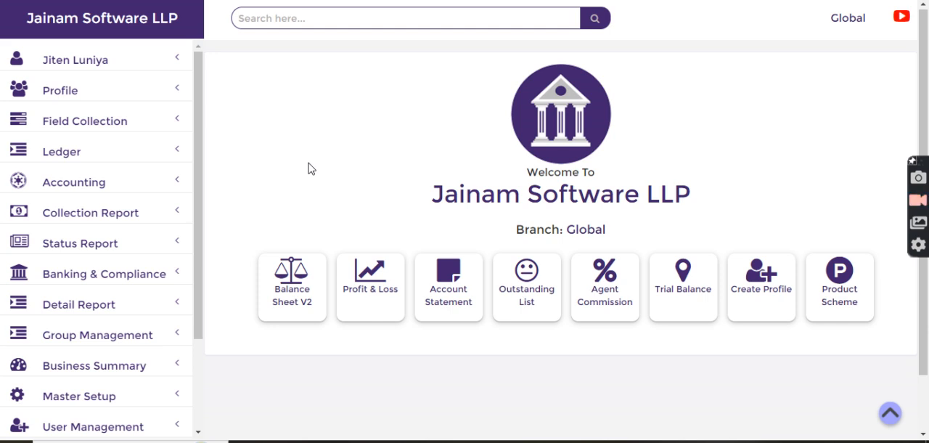
{"action": "mouse_move", "coordinate": [58, 331]}
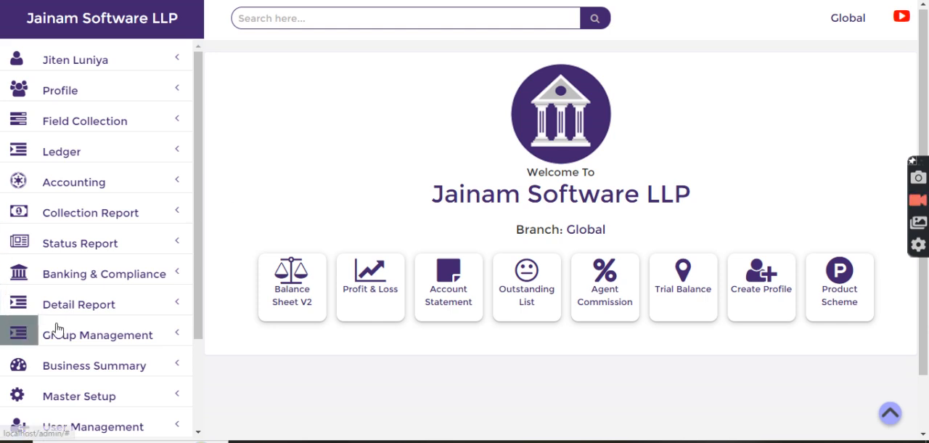
- Open the Amount Given List loan report from the Status Report sidebar
{"action": "left_click", "coordinate": [80, 244]}
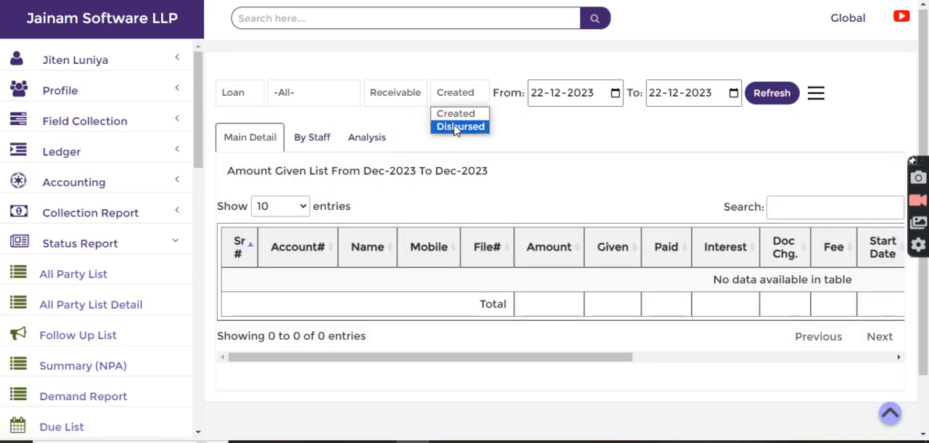
- Report disbursed loans from 01-06-2023 and reload, showing 16,985,161 total given
{"action": "left_click", "coordinate": [458, 126]}
{"action": "type", "text": "01"}
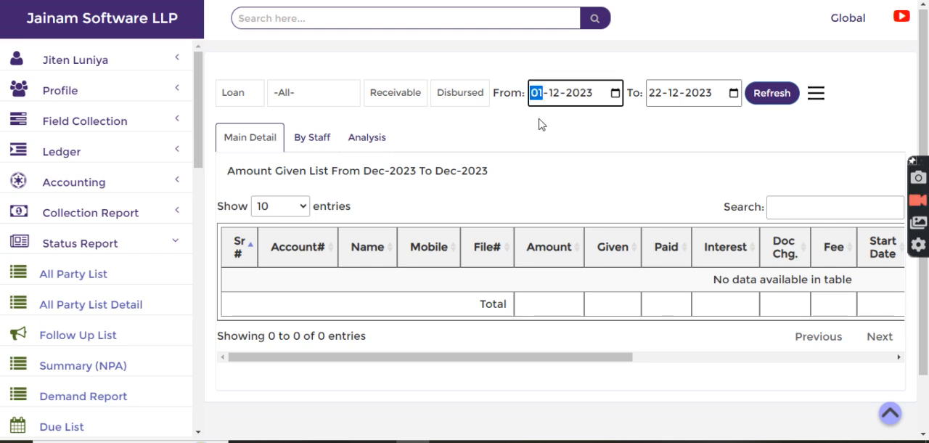
{"action": "left_click", "coordinate": [772, 93]}
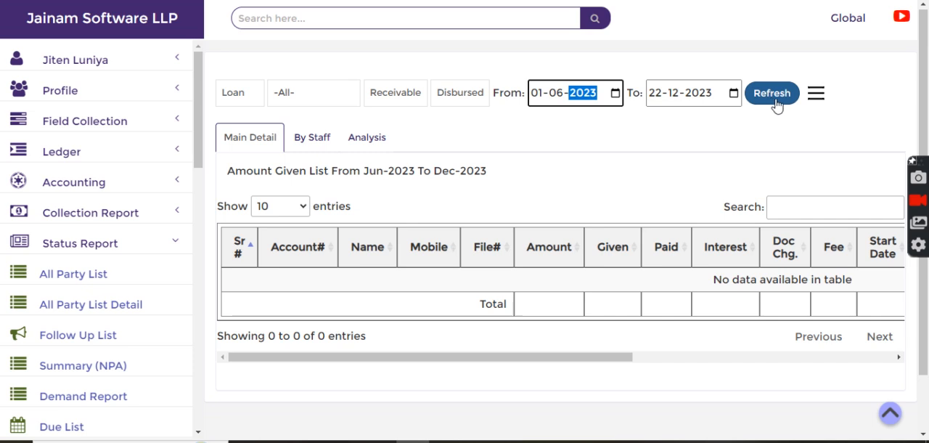
{"action": "left_click", "coordinate": [772, 93]}
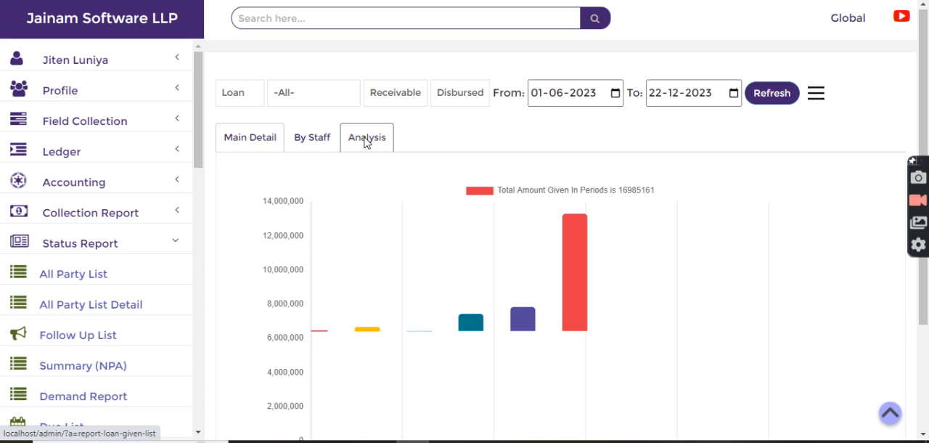
- Scroll through the monthly given-amount bar chart to review the periods
{"action": "scroll", "scroll_direction": "down", "scroll_amount": 3}
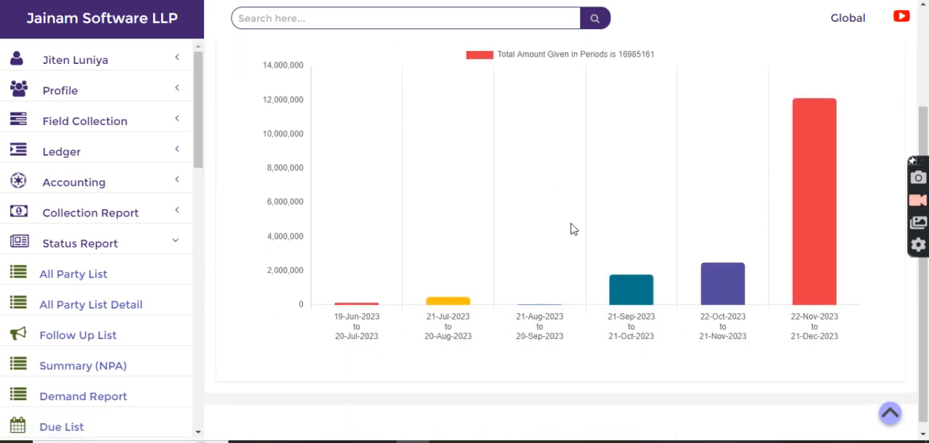
{"action": "mouse_move", "coordinate": [581, 196]}
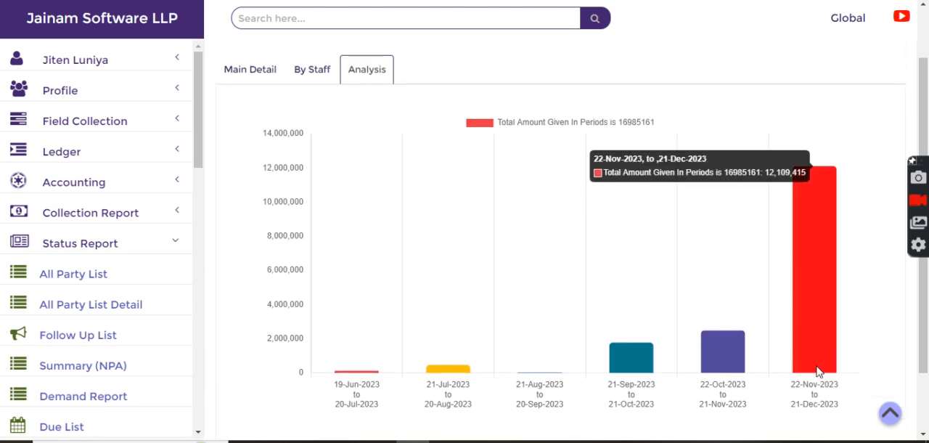
{"action": "mouse_move", "coordinate": [813, 395]}
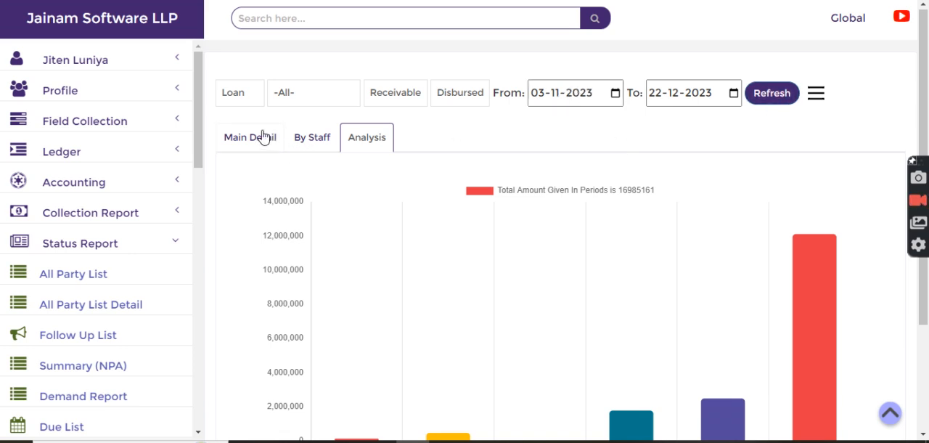
- Reload the chart for 03-11-2023 to 22-12-2023, totalling 13,468,391 in weekly periods
{"action": "left_click", "coordinate": [249, 136]}
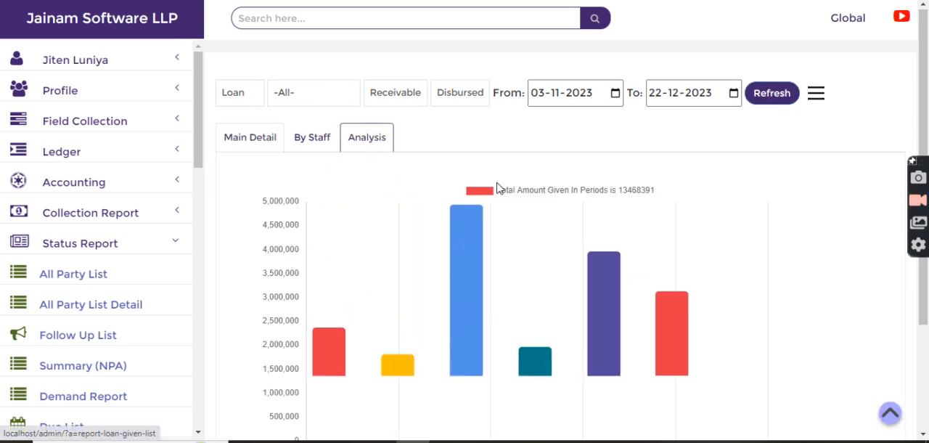
{"action": "scroll", "scroll_direction": "down", "scroll_amount": 3}
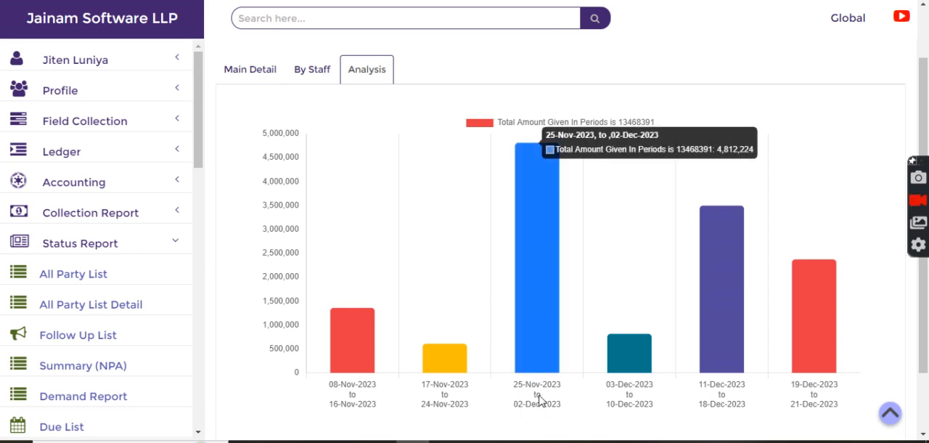
{"action": "mouse_move", "coordinate": [543, 224]}
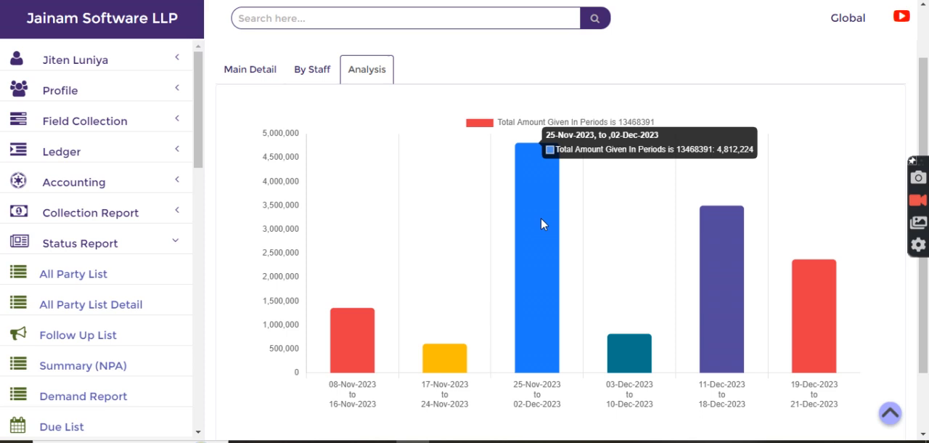
{"action": "mouse_move", "coordinate": [450, 368]}
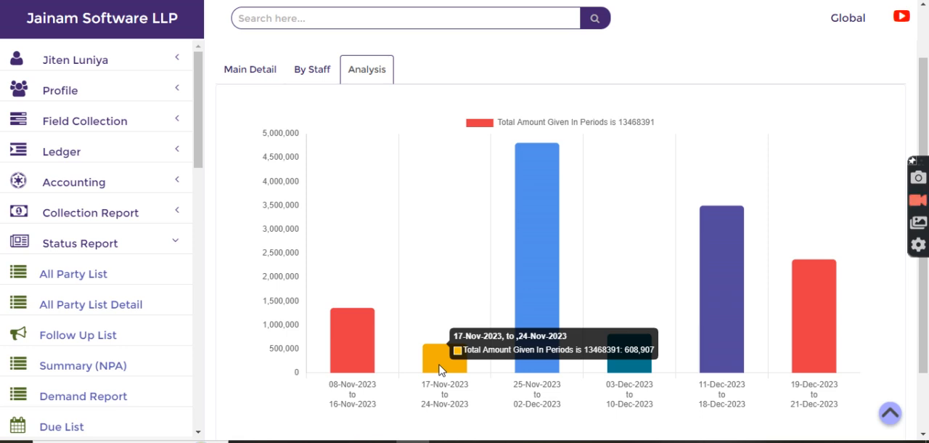
{"action": "mouse_move", "coordinate": [463, 279]}
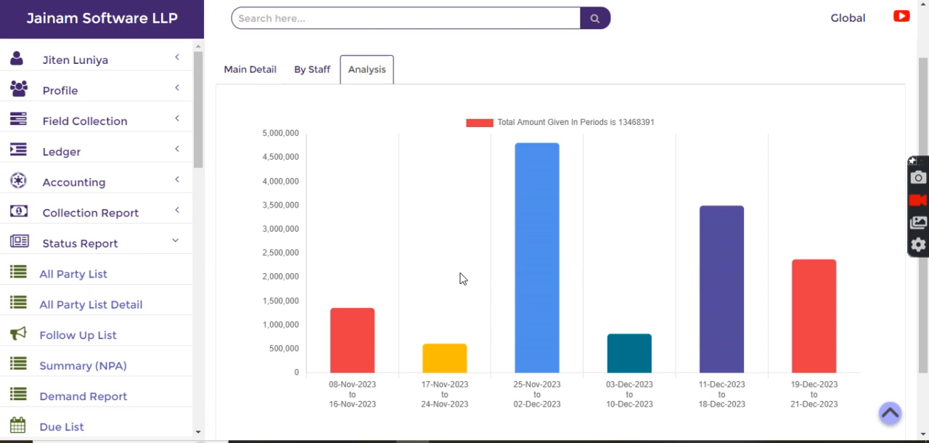
{"action": "mouse_move", "coordinate": [467, 378]}
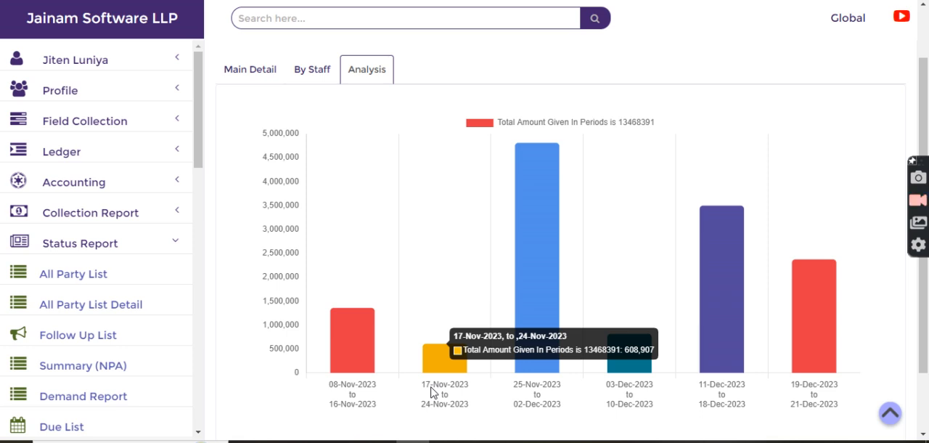
{"action": "mouse_move", "coordinate": [447, 279]}
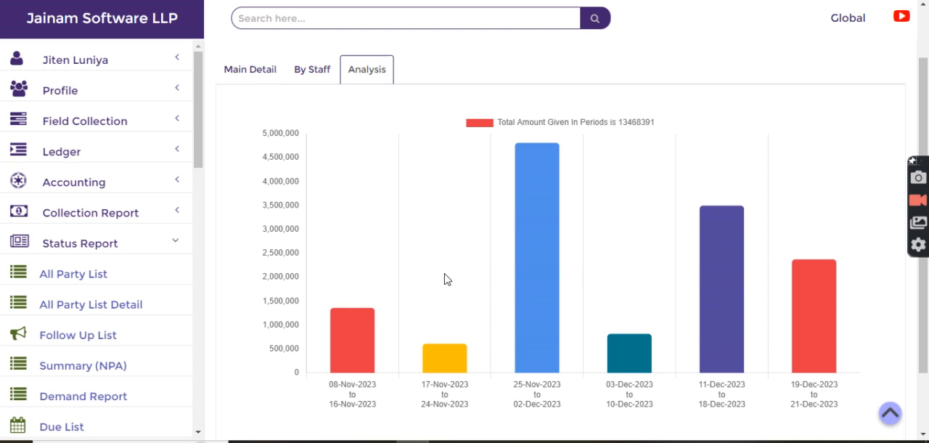
{"action": "mouse_move", "coordinate": [125, 260]}
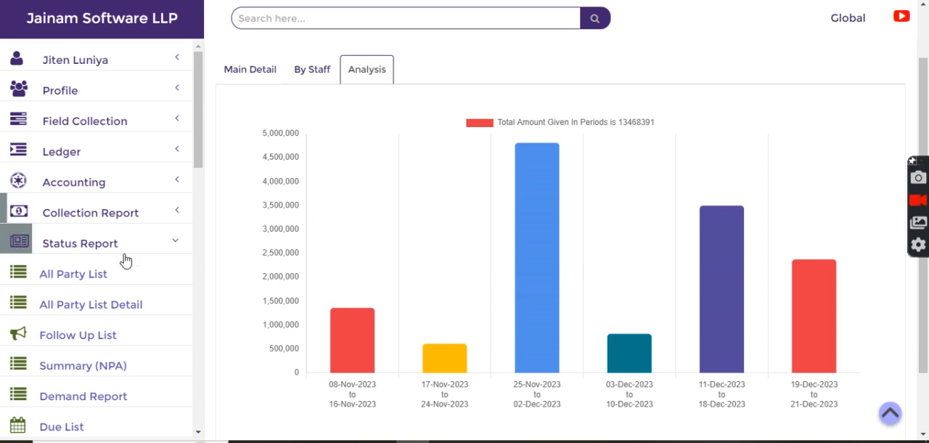
- Load the Due List demand report of 114 receivable accounts as on 22-Dec-2023
{"action": "scroll", "scroll_direction": "down", "scroll_amount": 3}
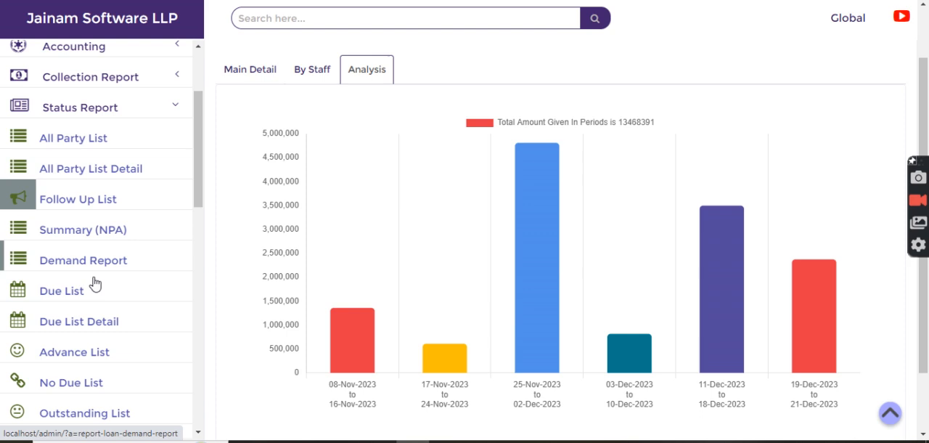
{"action": "left_click", "coordinate": [61, 291]}
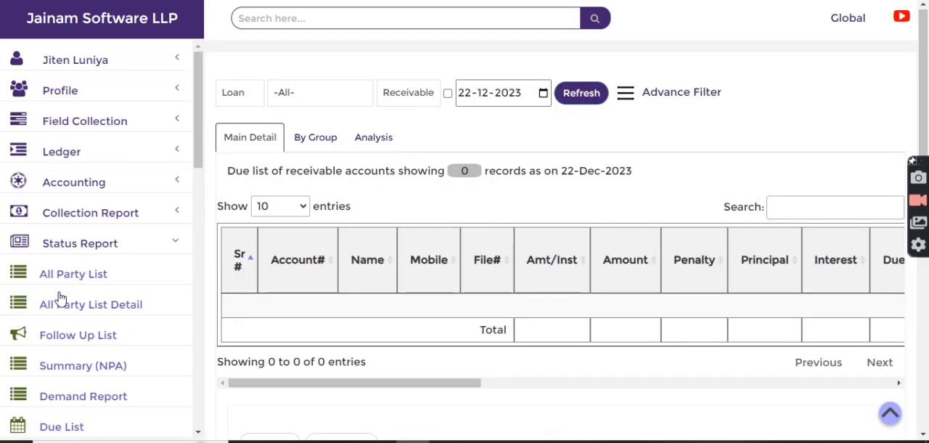
{"action": "left_click", "coordinate": [581, 93]}
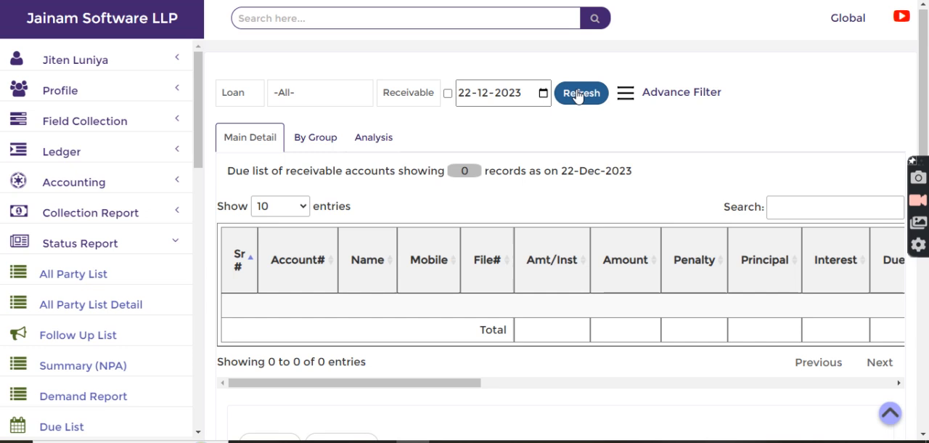
{"action": "left_click", "coordinate": [580, 93]}
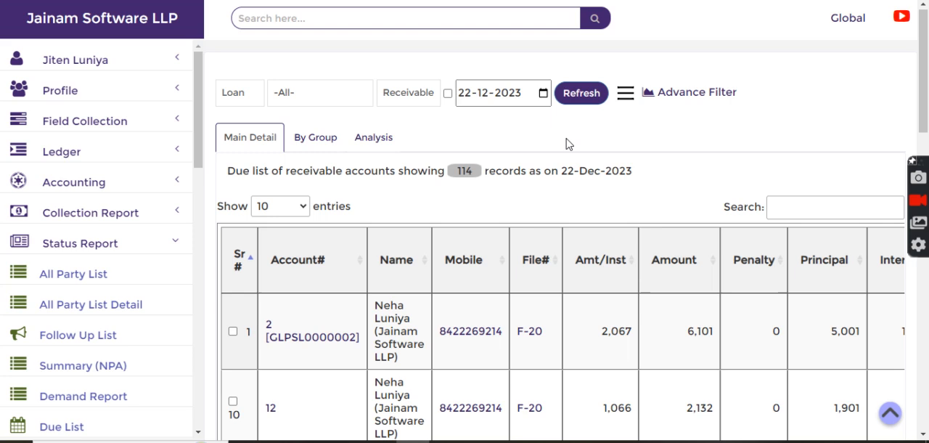
- View the Due List analysis chart splitting 1,626,868 given into six periods
{"action": "left_click", "coordinate": [373, 137]}
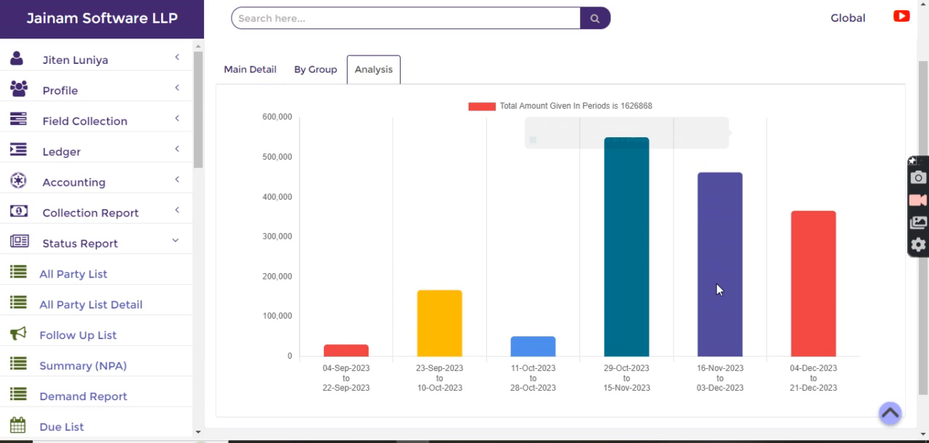
{"action": "mouse_move", "coordinate": [636, 273]}
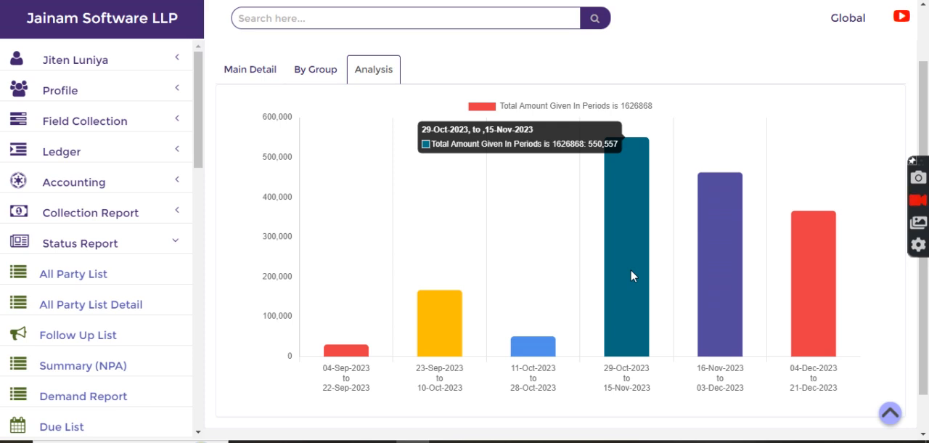
{"action": "mouse_move", "coordinate": [464, 333]}
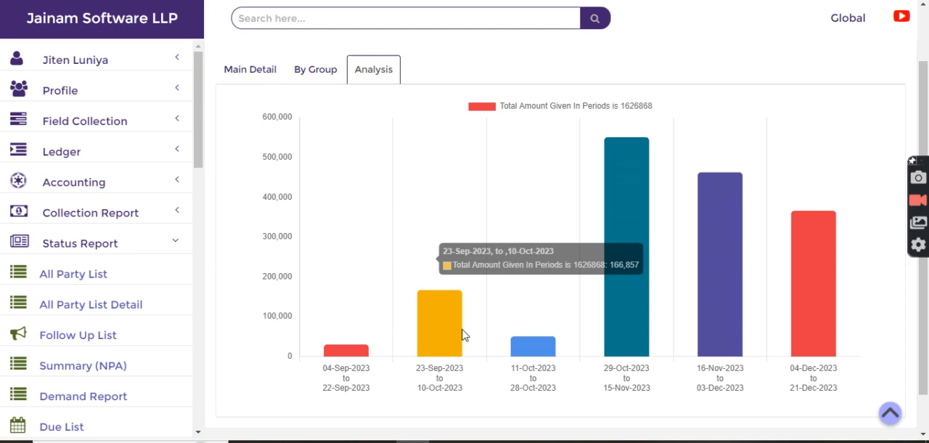
{"action": "mouse_move", "coordinate": [441, 334]}
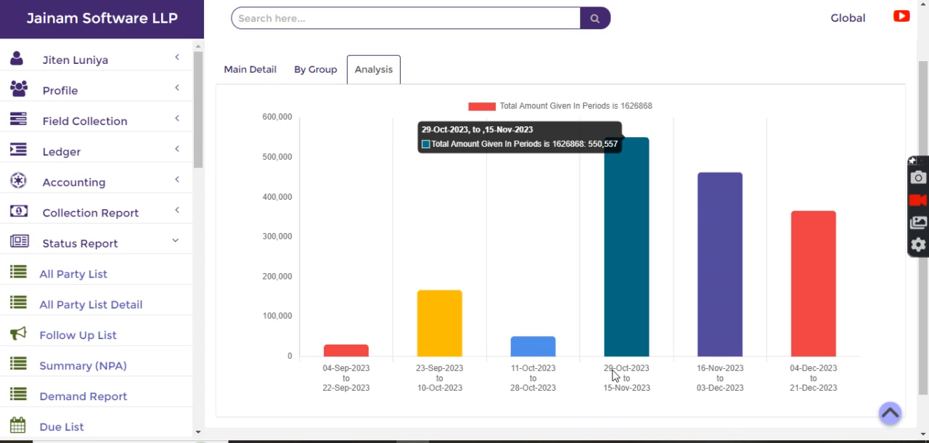
{"action": "mouse_move", "coordinate": [746, 407]}
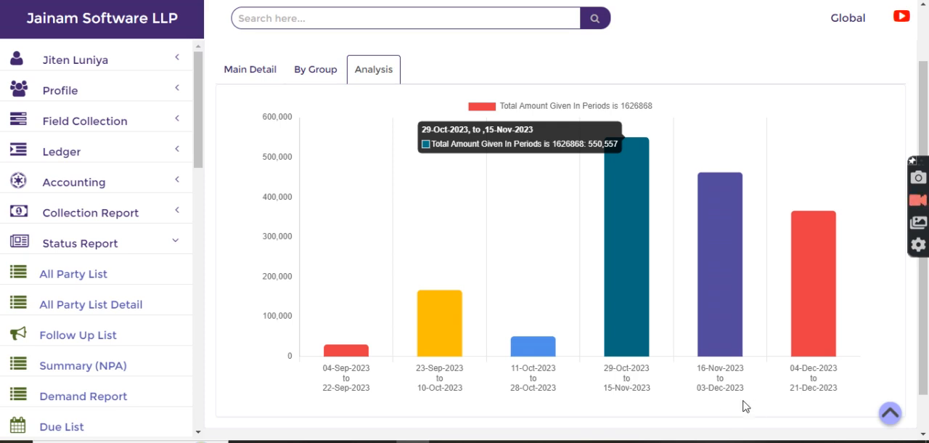
{"action": "mouse_move", "coordinate": [534, 259]}
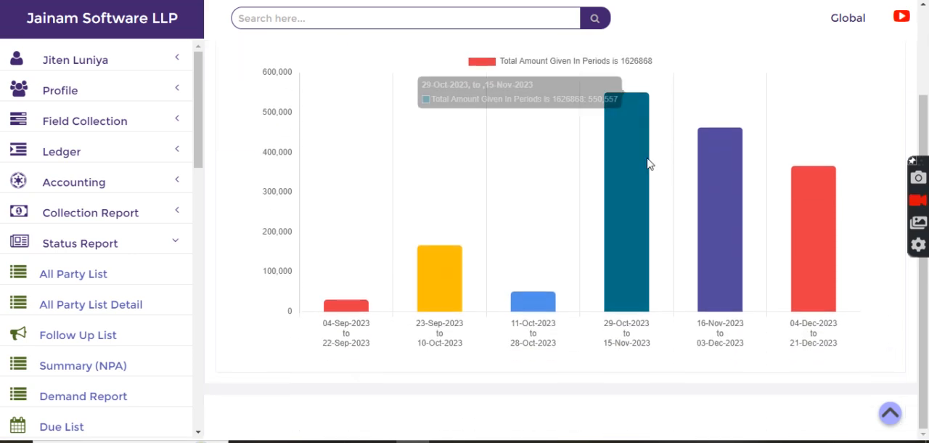
{"action": "mouse_move", "coordinate": [667, 218]}
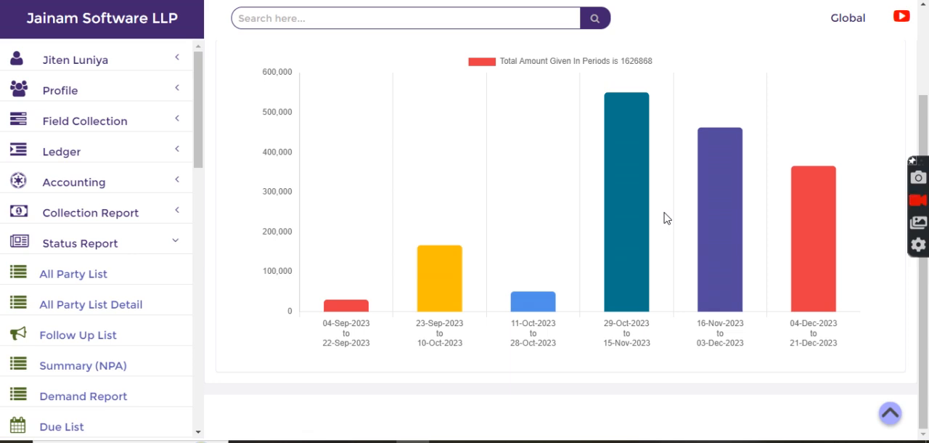
{"action": "mouse_move", "coordinate": [633, 334]}
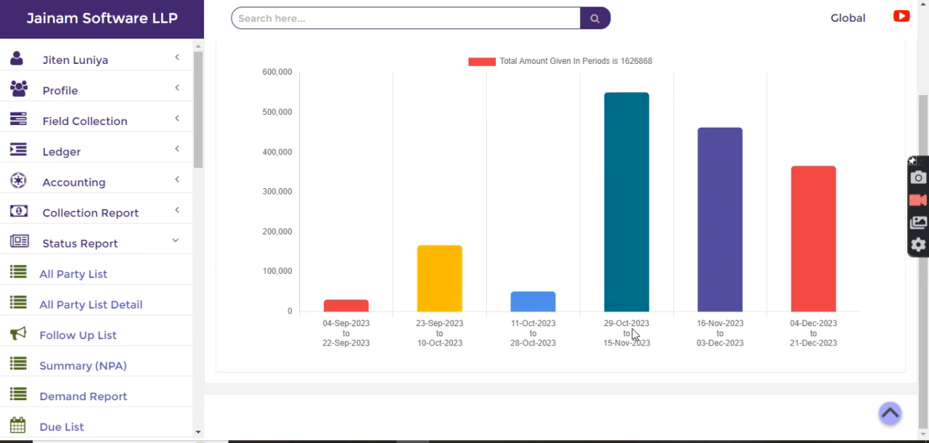
{"action": "mouse_move", "coordinate": [613, 273]}
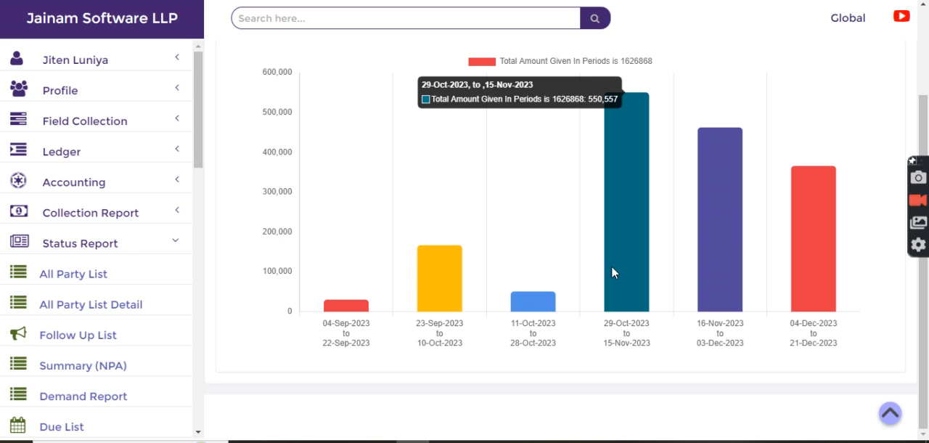
{"action": "scroll", "scroll_direction": "up", "scroll_amount": 3}
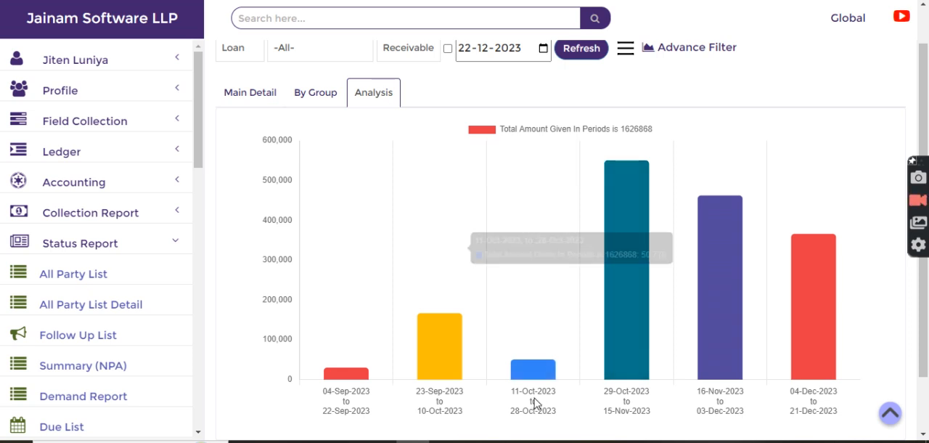
{"action": "mouse_move", "coordinate": [524, 377]}
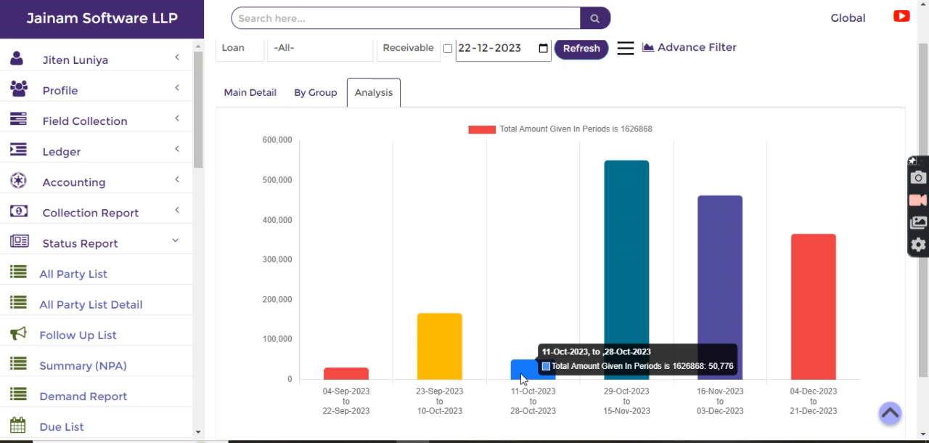
{"action": "mouse_move", "coordinate": [627, 268]}
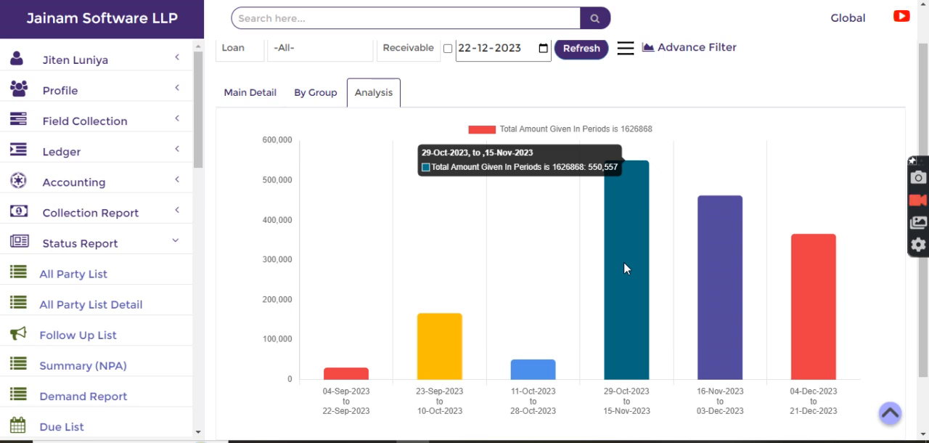
{"action": "mouse_move", "coordinate": [80, 218]}
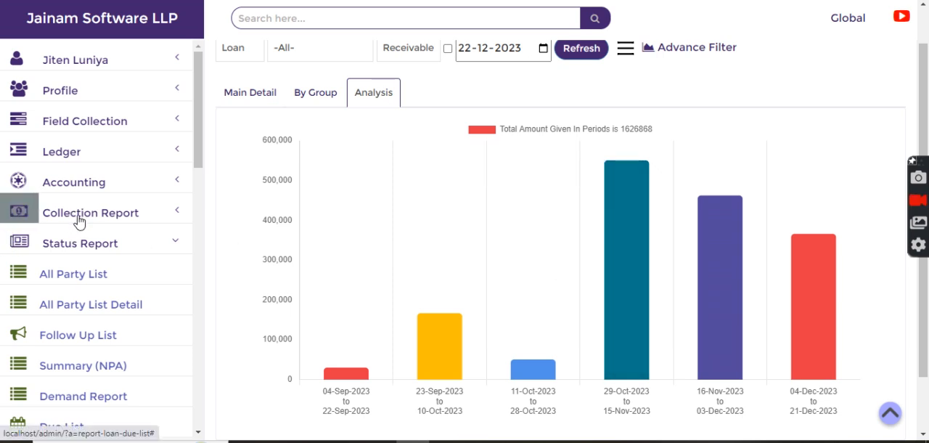
- Load the Collection By Staff report showing three staff verifying 250,846 with its pie chart
{"action": "left_click", "coordinate": [90, 212]}
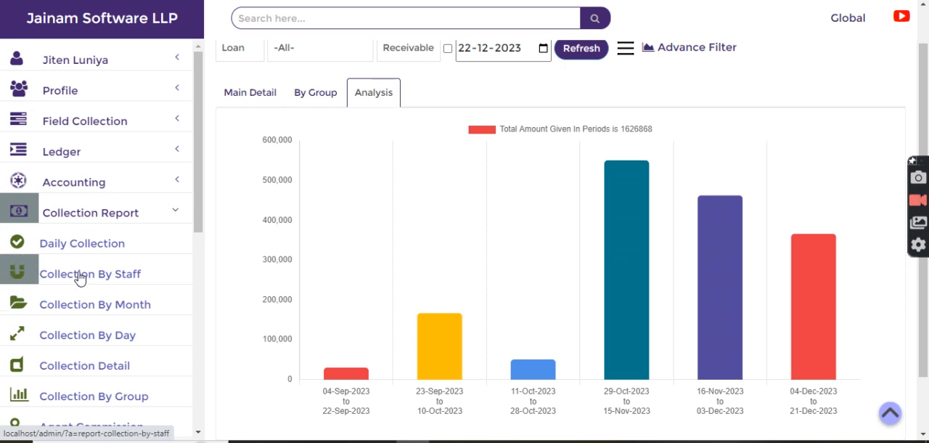
{"action": "left_click", "coordinate": [90, 272]}
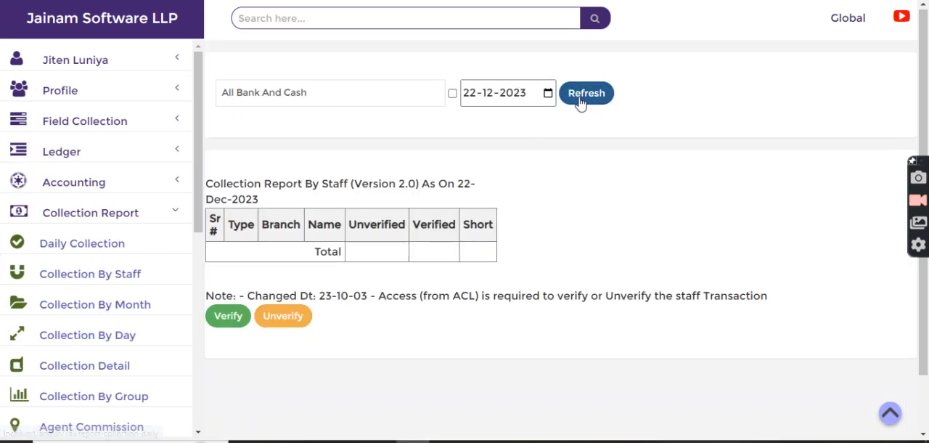
{"action": "left_click", "coordinate": [586, 93]}
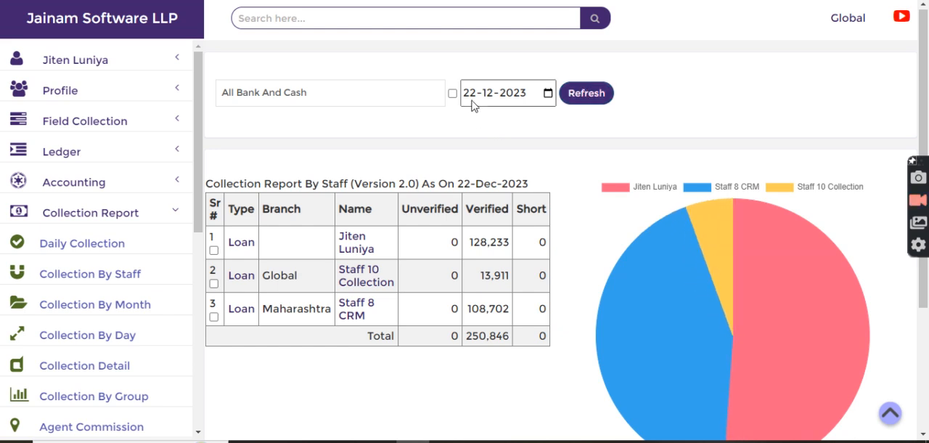
{"action": "mouse_move", "coordinate": [397, 245]}
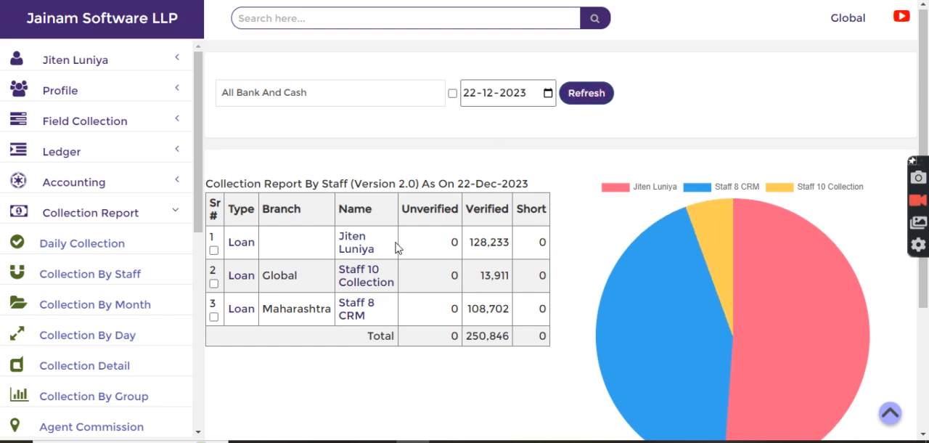
{"action": "mouse_move", "coordinate": [763, 283]}
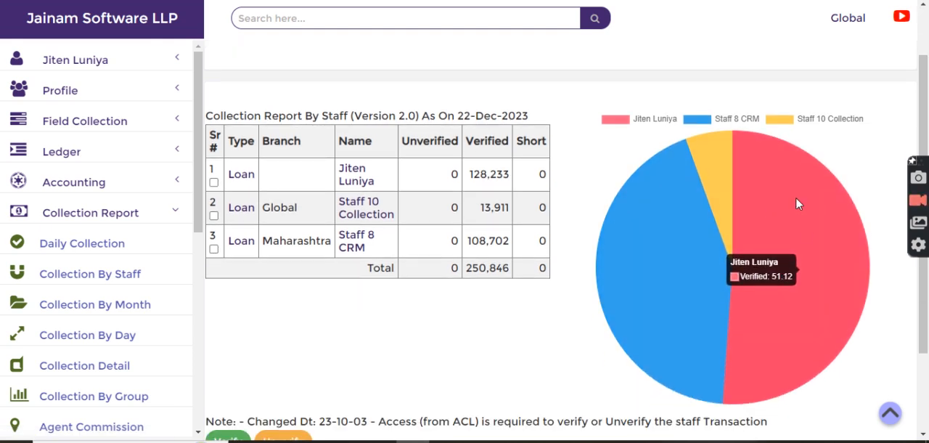
{"action": "mouse_move", "coordinate": [806, 201]}
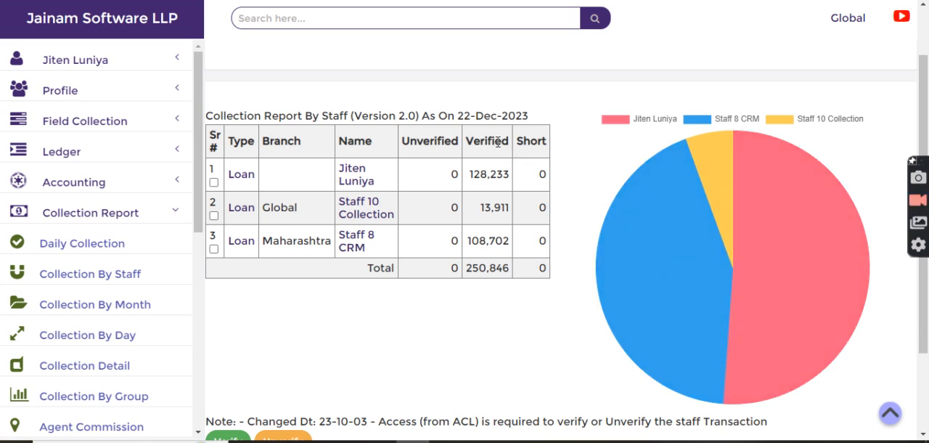
{"action": "mouse_move", "coordinate": [444, 160]}
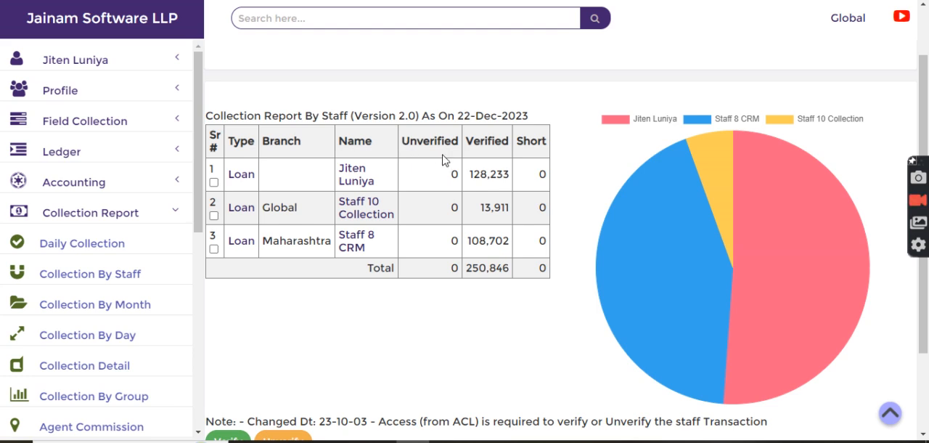
{"action": "scroll", "scroll_direction": "down", "scroll_amount": 3}
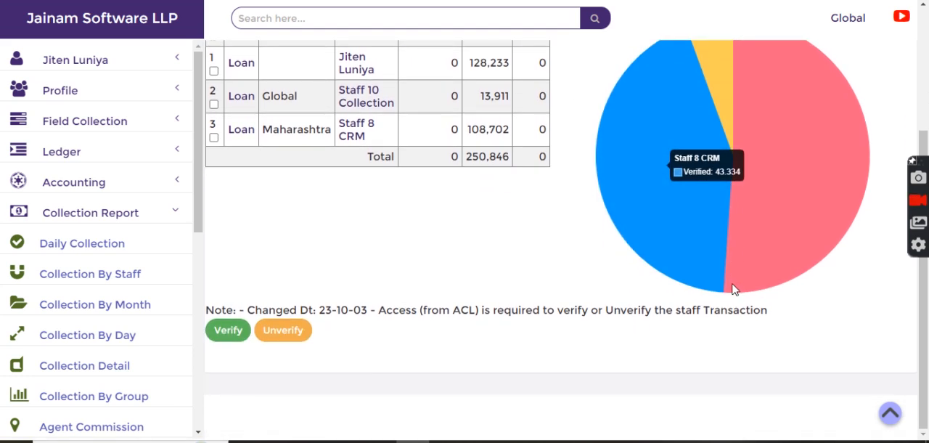
{"action": "scroll", "scroll_direction": "up", "scroll_amount": 3}
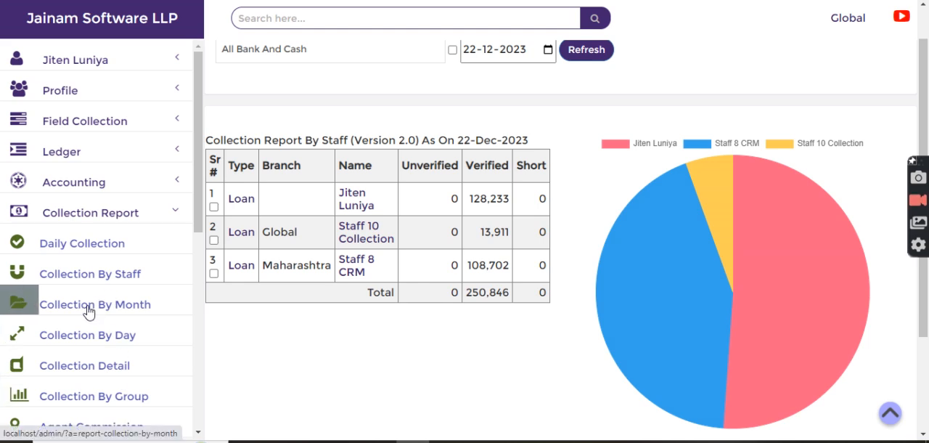
- Load the Collection By Month report and show its stacked bar chart for October–December 2023
{"action": "left_click", "coordinate": [95, 305]}
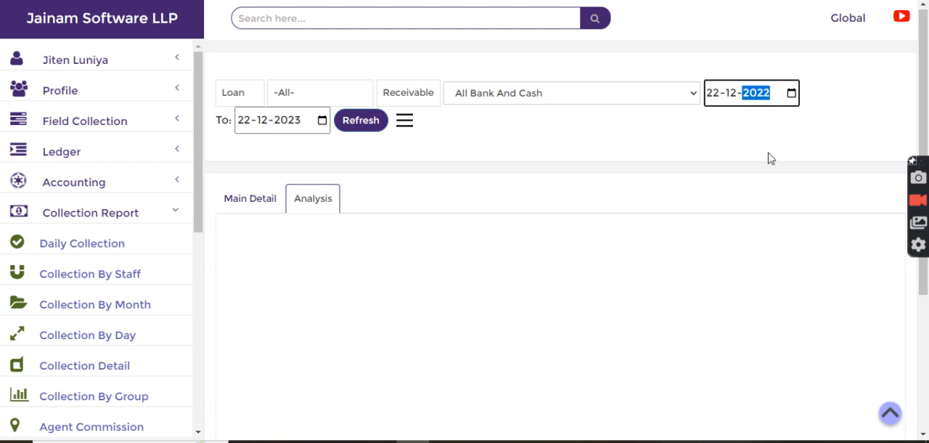
{"action": "left_click", "coordinate": [360, 119]}
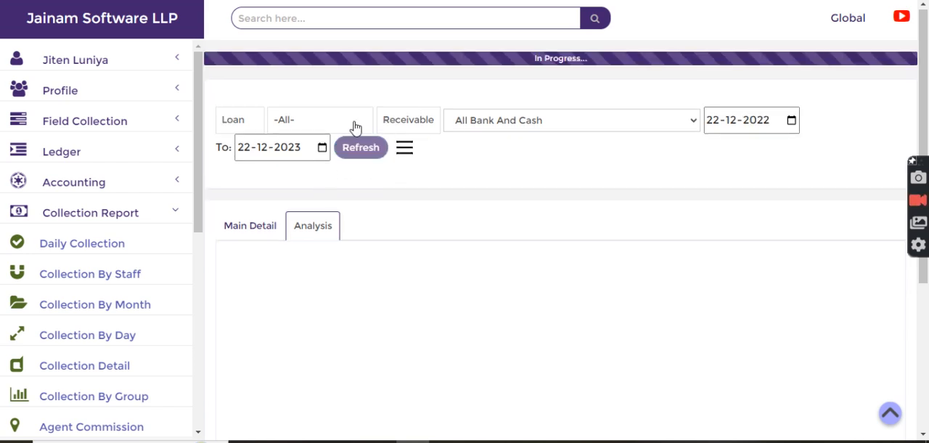
{"action": "left_click", "coordinate": [360, 148]}
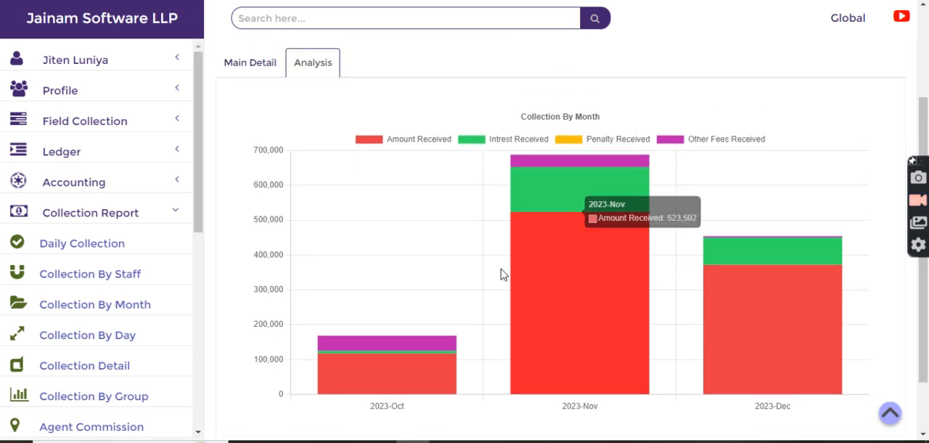
{"action": "mouse_move", "coordinate": [569, 316]}
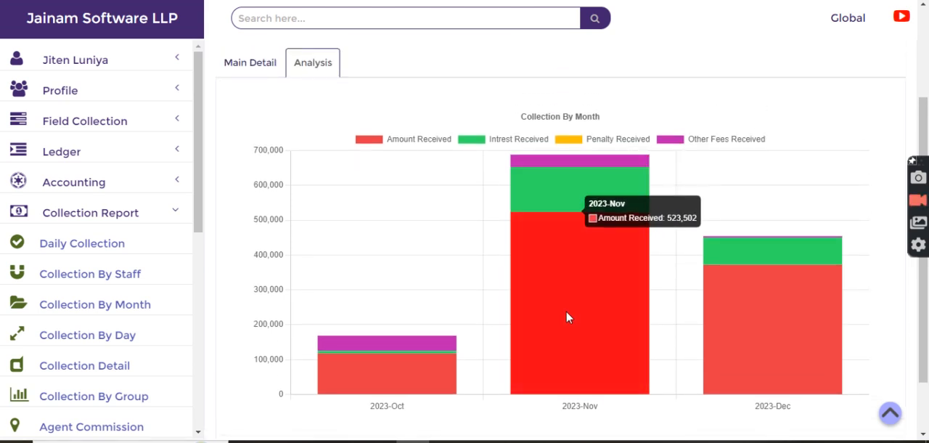
{"action": "mouse_move", "coordinate": [566, 204]}
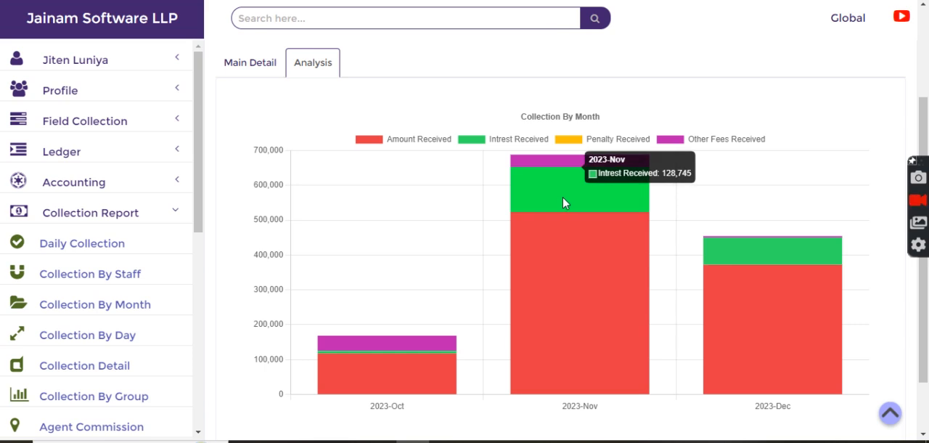
{"action": "mouse_move", "coordinate": [607, 142]}
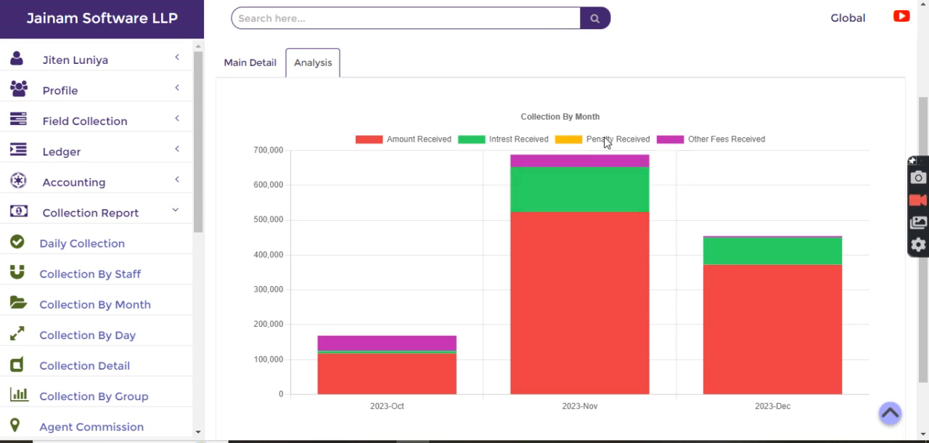
{"action": "mouse_move", "coordinate": [601, 212]}
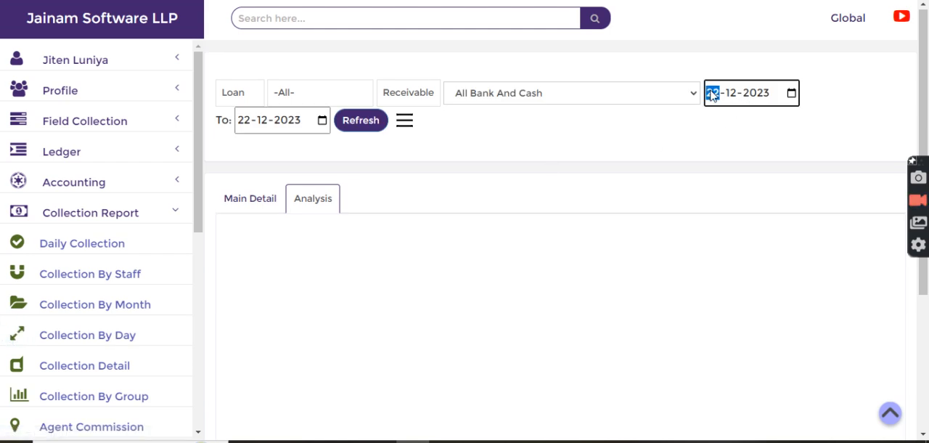
- Chart daily collections from 01-12-2023 to 22-12-2023, peaking on 22 December
{"action": "type", "text": "01"}
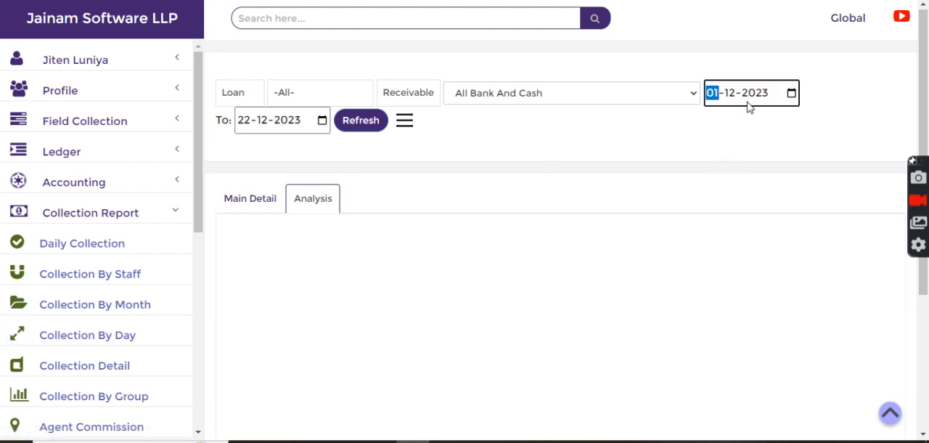
{"action": "left_click", "coordinate": [360, 119]}
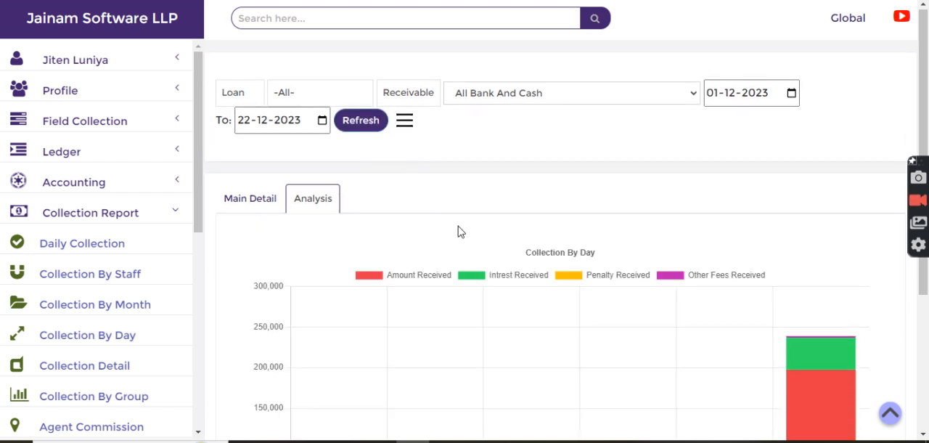
{"action": "scroll", "scroll_direction": "down", "scroll_amount": 3}
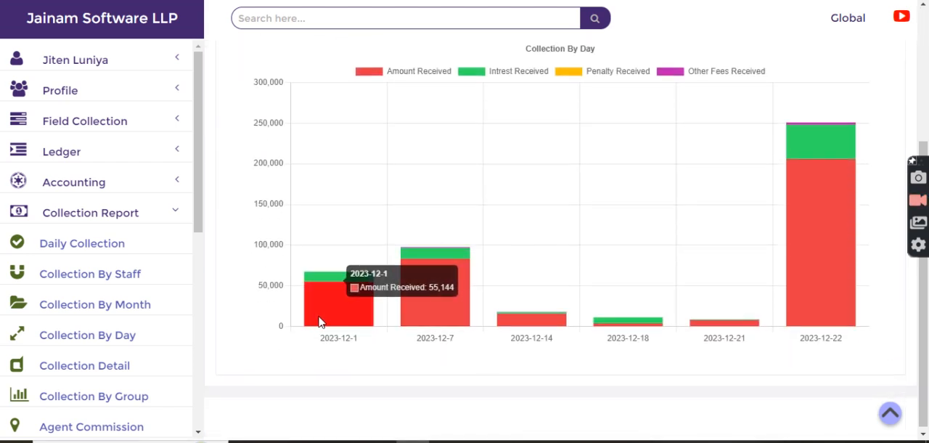
{"action": "mouse_move", "coordinate": [563, 216]}
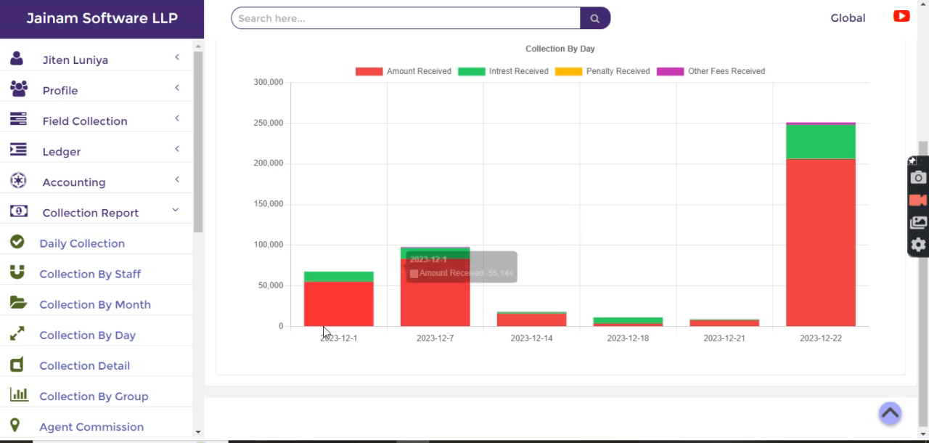
{"action": "mouse_move", "coordinate": [488, 252]}
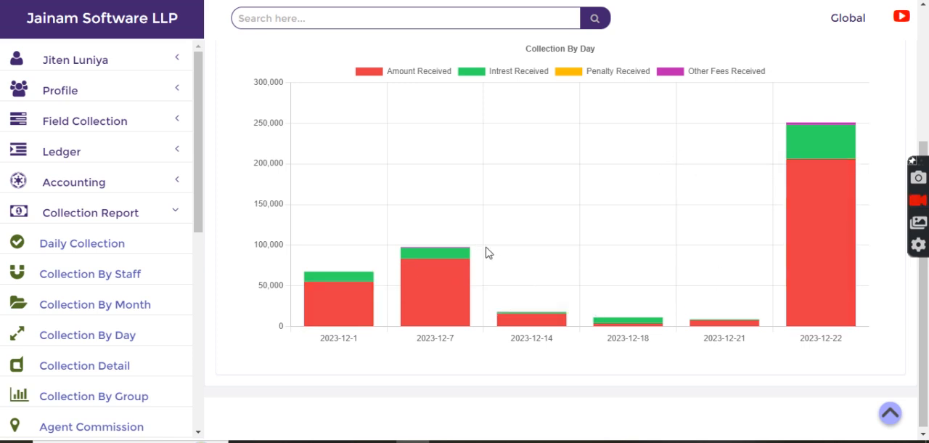
{"action": "scroll", "scroll_direction": "up", "scroll_amount": 3}
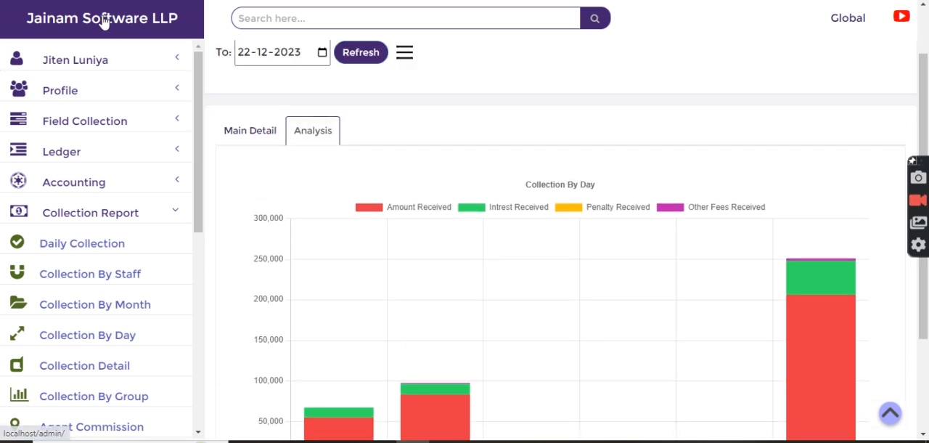
- Return to the Welcome dashboard via the Jainam Software LLP header
{"action": "left_click", "coordinate": [102, 17]}
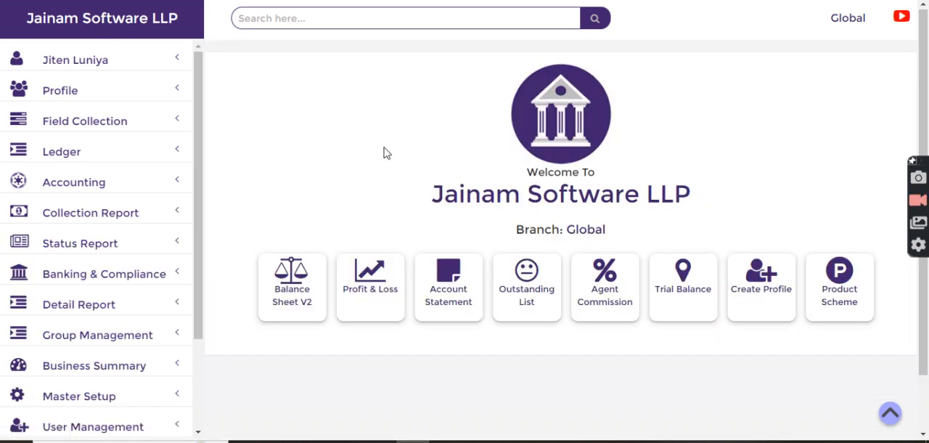